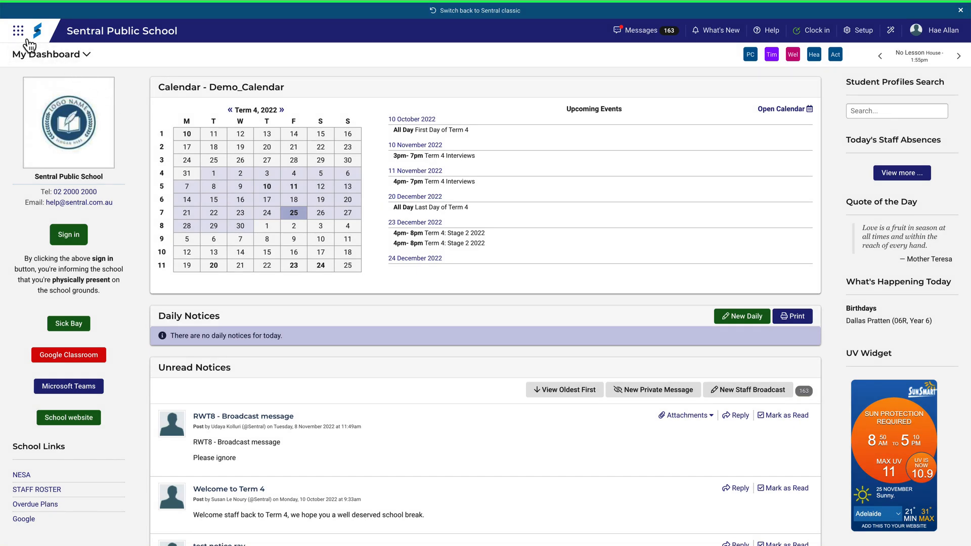
Launch the Portal Console from the app grid's School Admin modules.
click(17, 32)
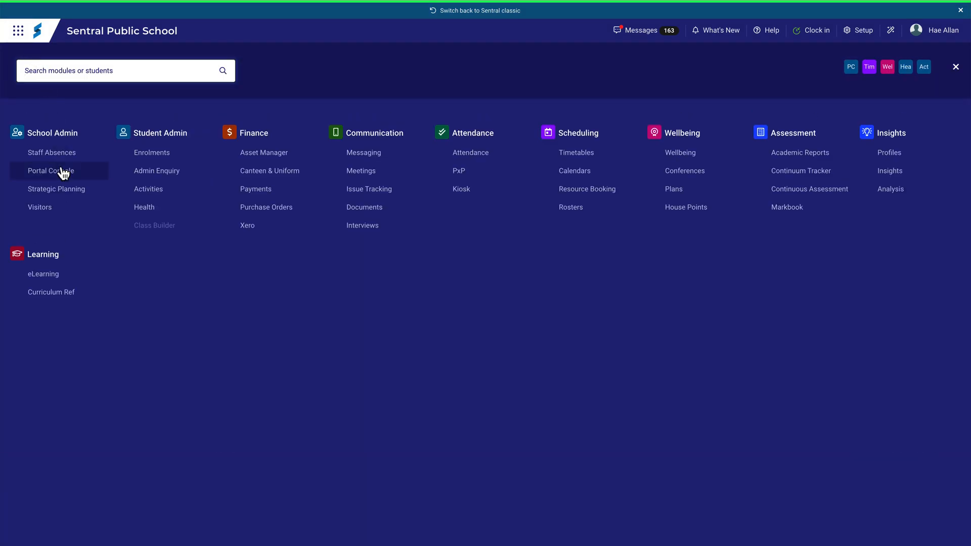
click(50, 171)
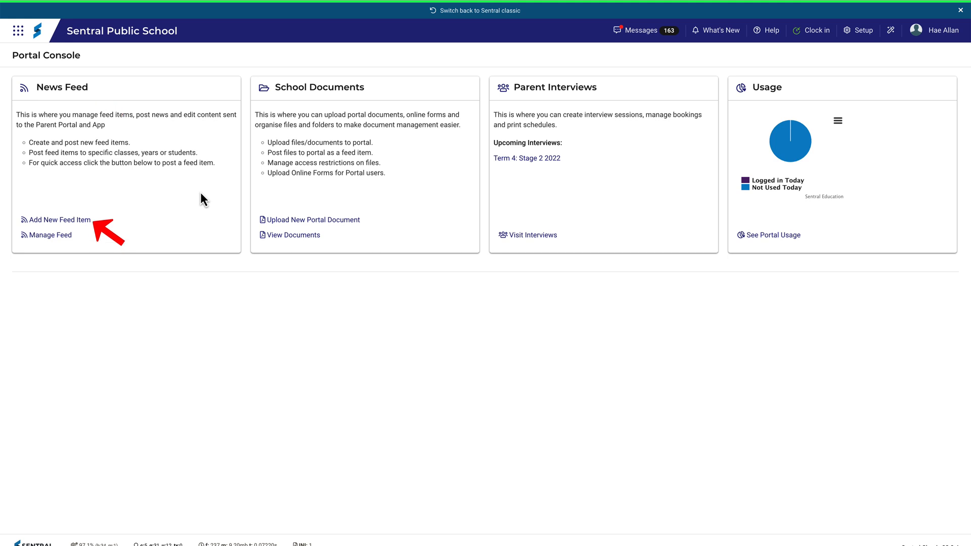
mouse_move(59, 220)
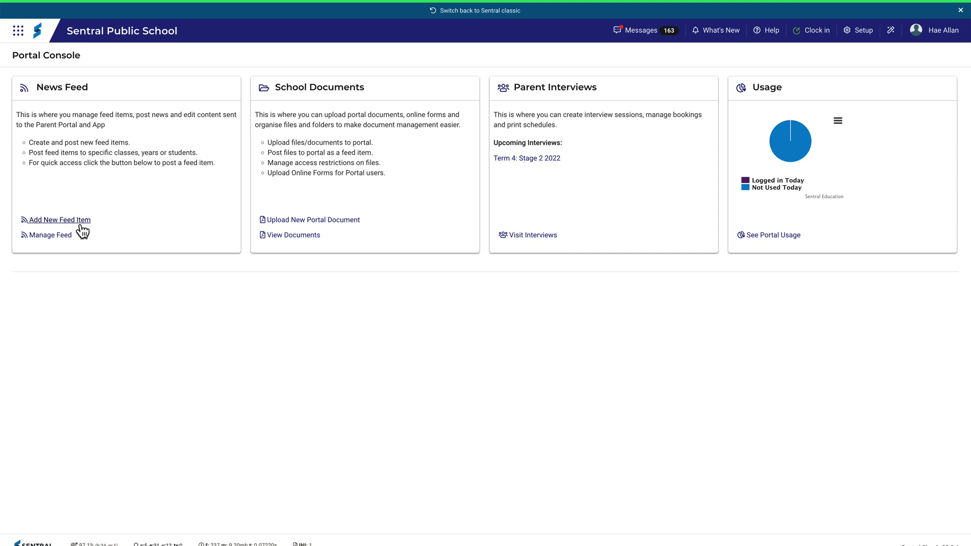
Create a feed item with title 'Welcome to Monday' and content 'Have an awesome week!', reaching the Recipients section.
click(60, 219)
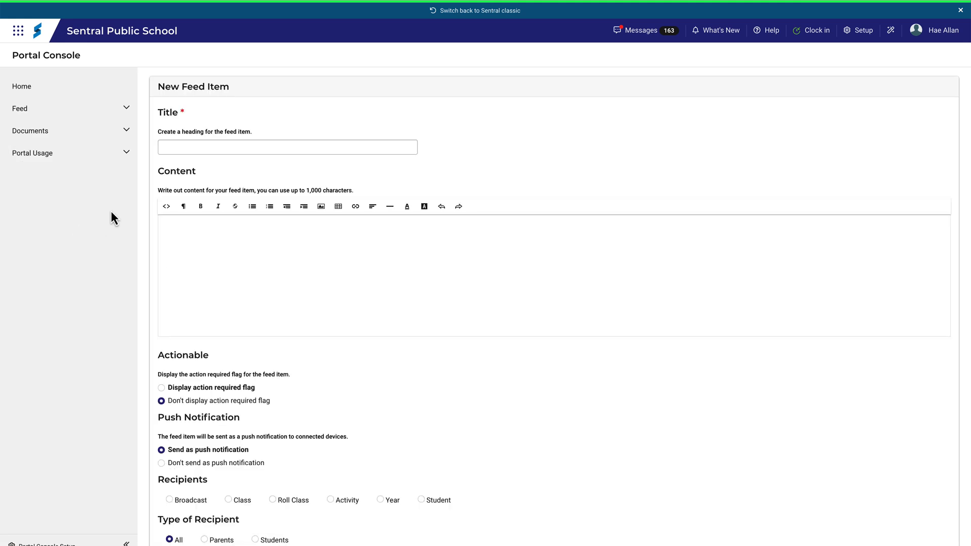
click(286, 146)
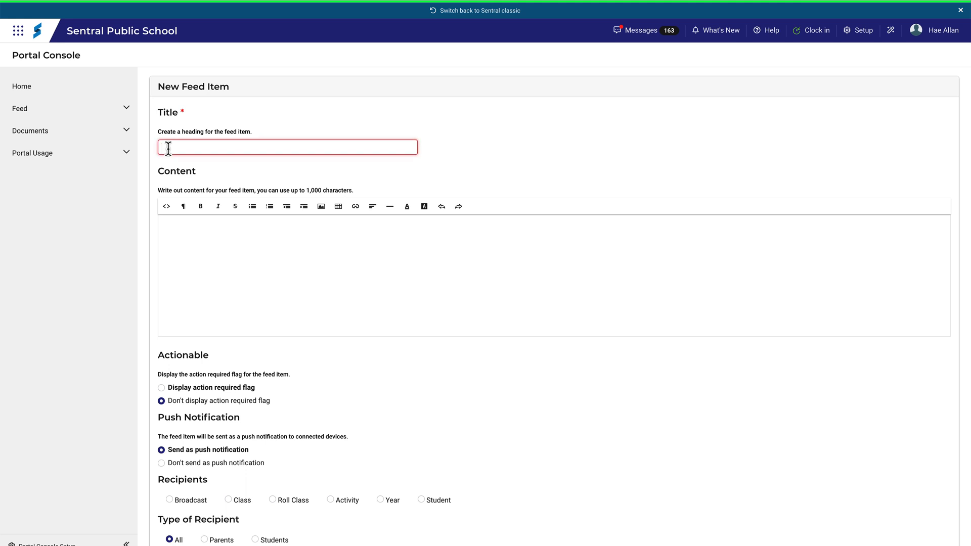
text(Welcome to Monday)
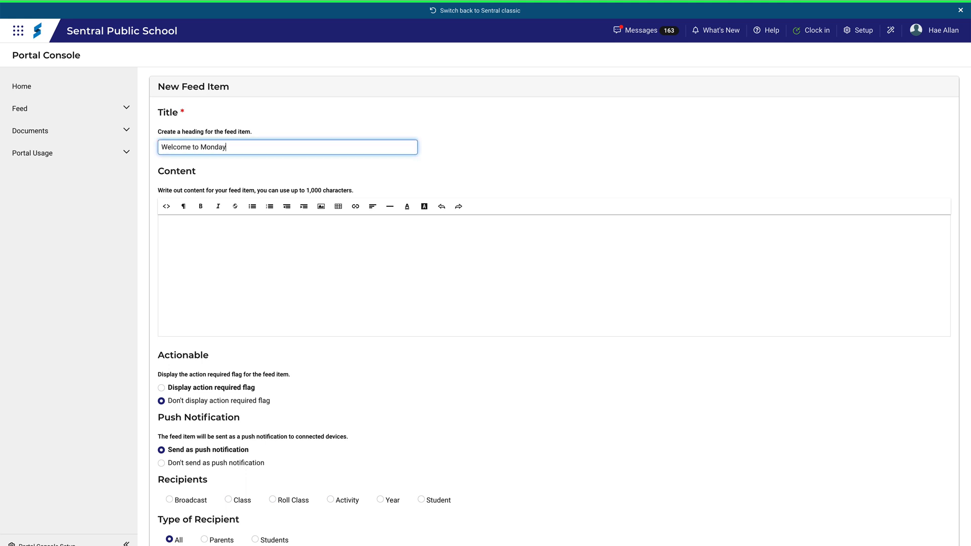
text(Have an awesome week!)
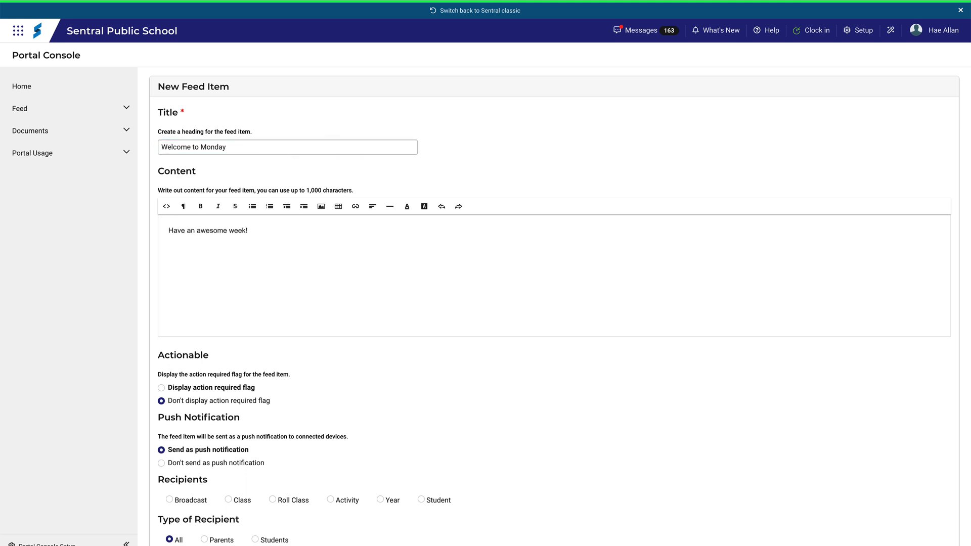
scroll(down, 3)
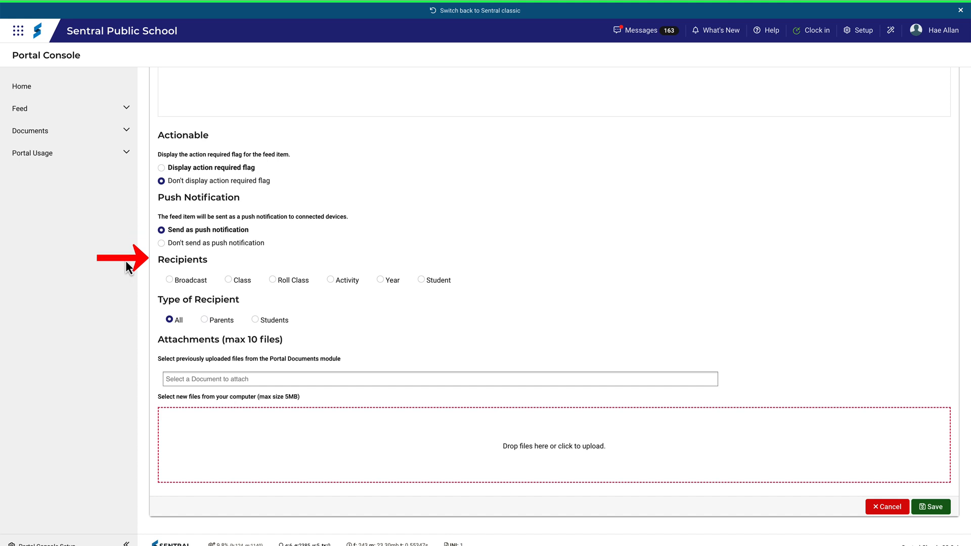
Set the recipient type to Class without picking a specific class, and expand the Feed sidebar menu.
click(228, 280)
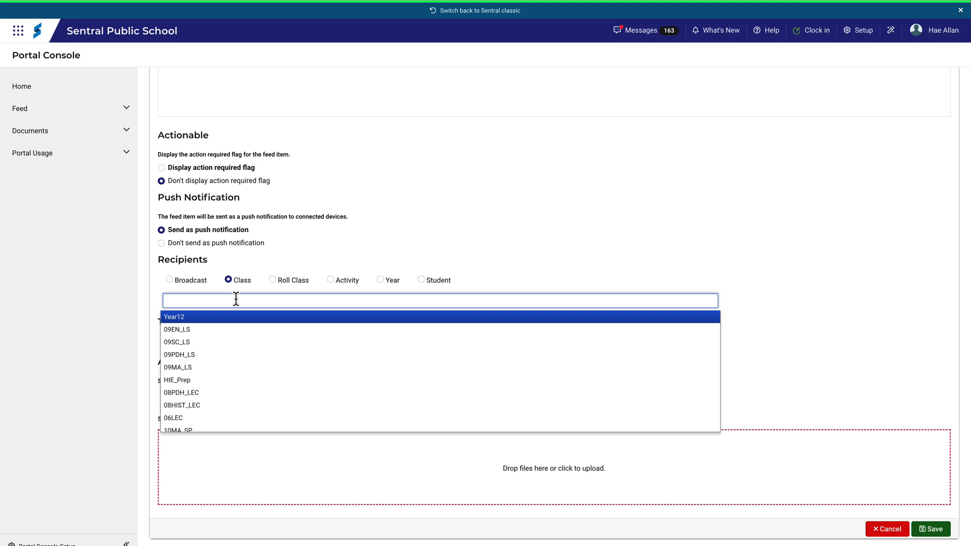
click(263, 264)
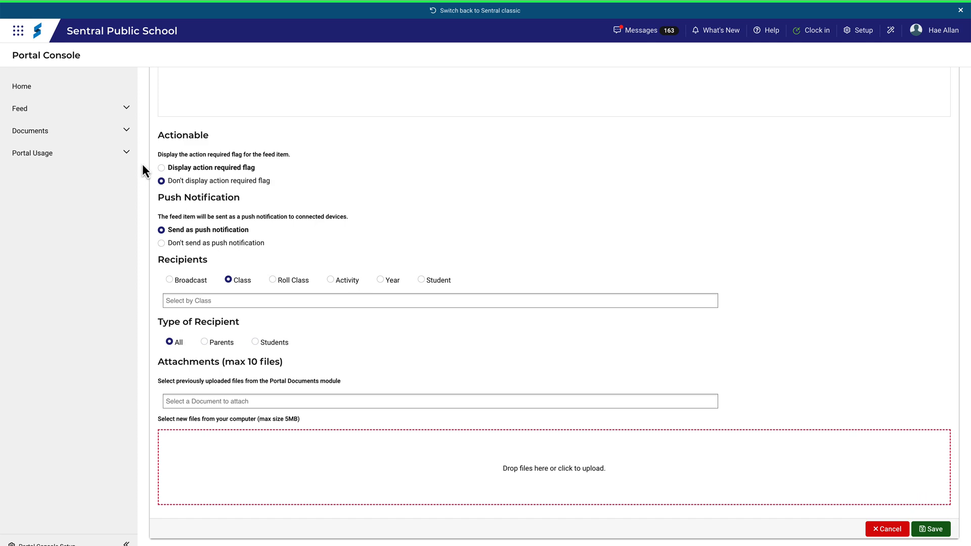
click(21, 108)
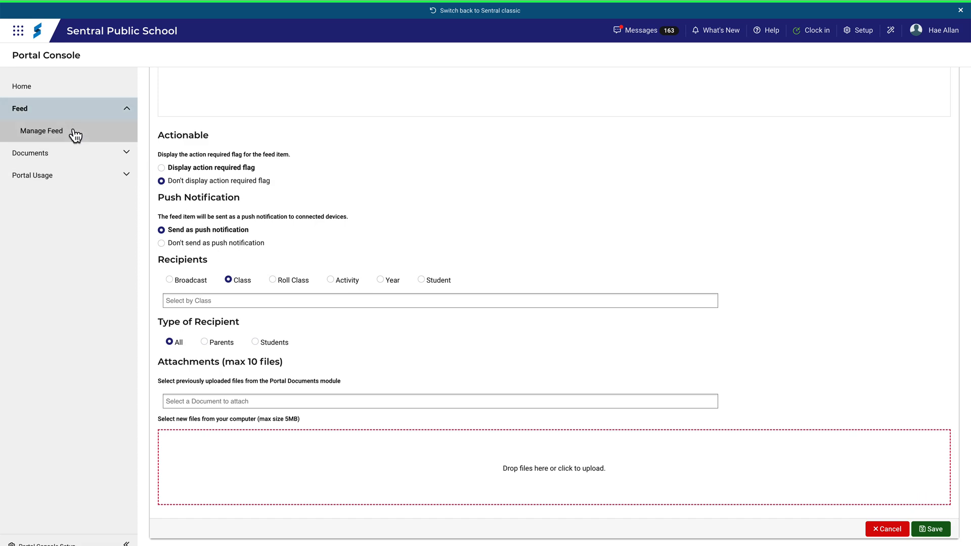
Show the Manage Portal Feed list of 1955 records with its filter options visible.
click(41, 130)
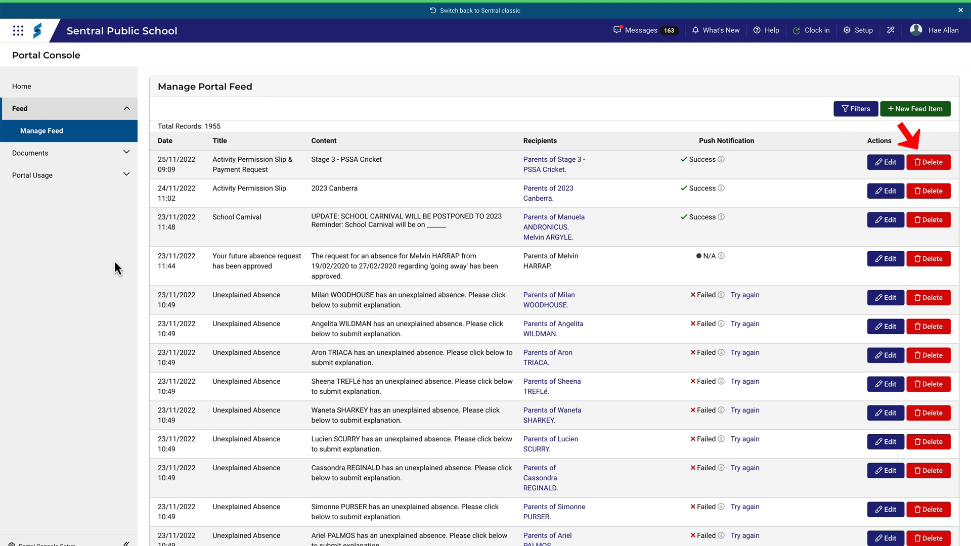
mouse_move(173, 250)
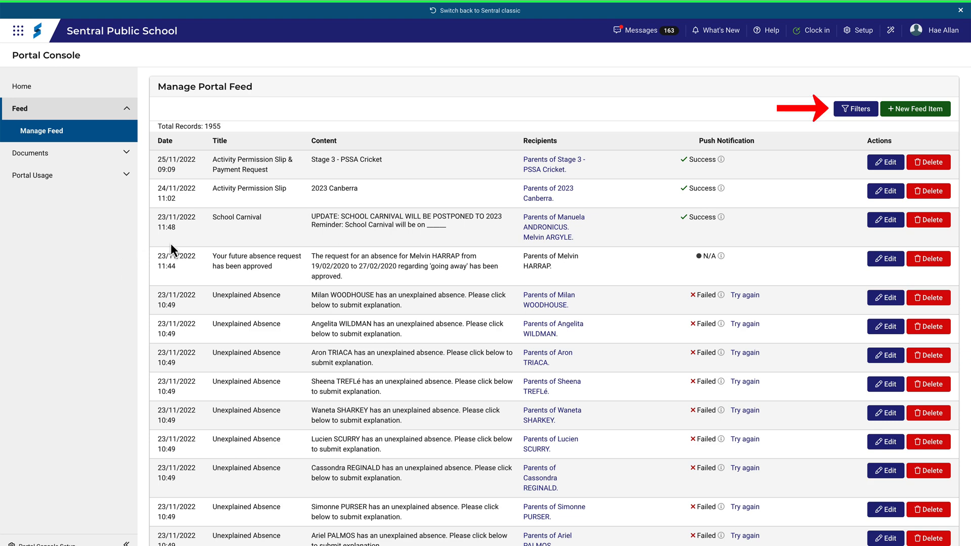
click(855, 108)
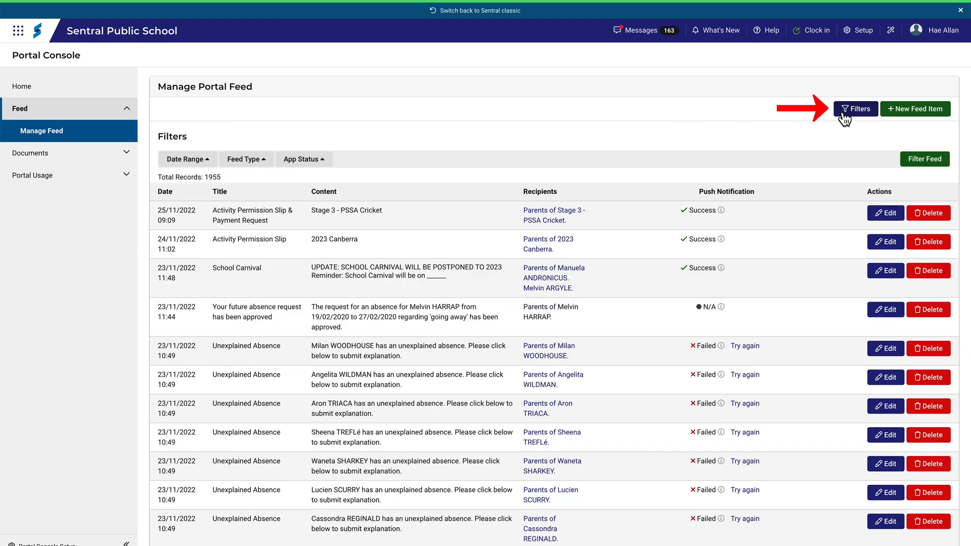
mouse_move(241, 150)
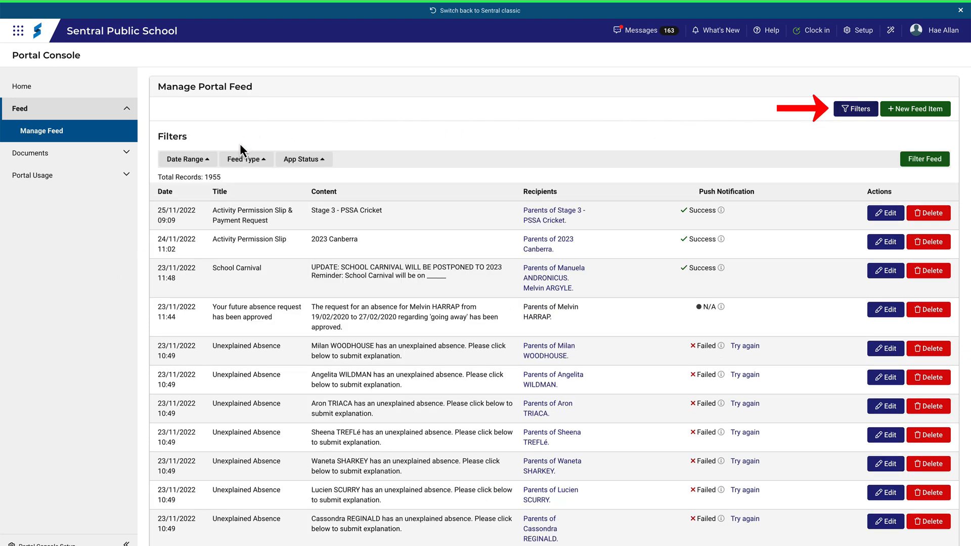
Filter the feed list by Feed Type ACTIVITY, leaving 199 records.
click(245, 158)
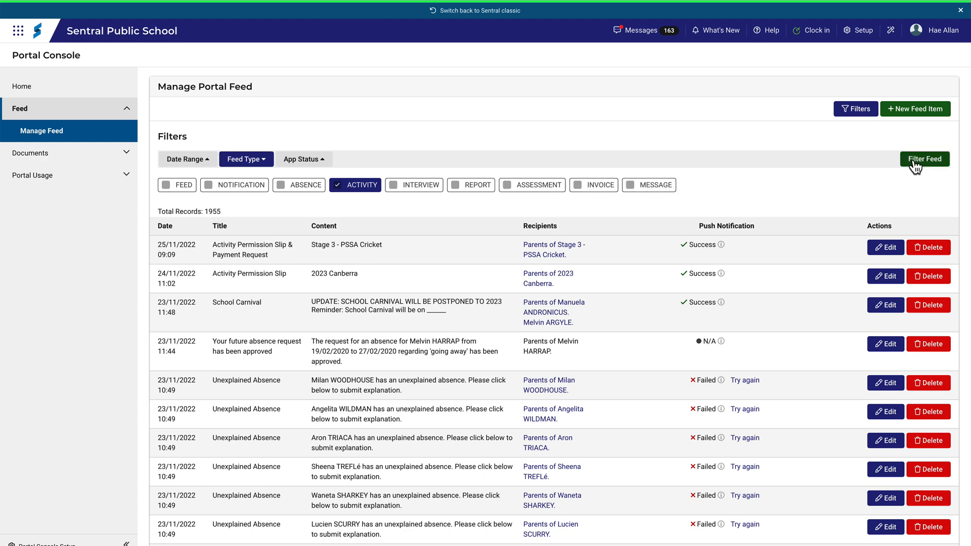
click(923, 159)
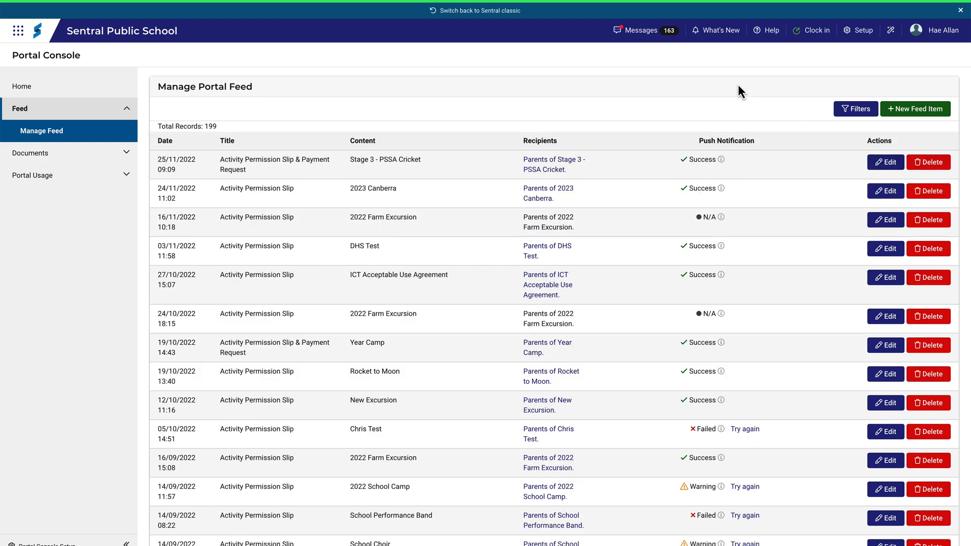